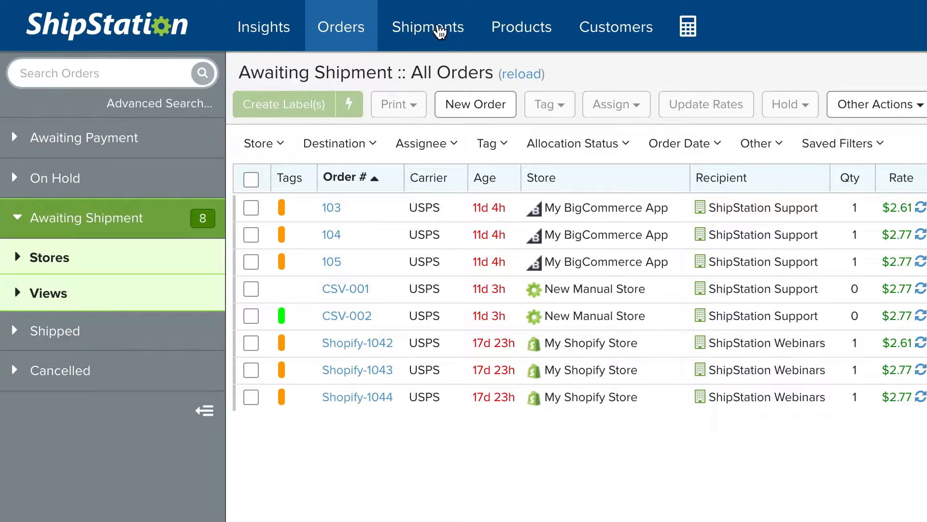
From Shipments, choose Export > Shipped Orders and start a new export format
left_click(427, 26)
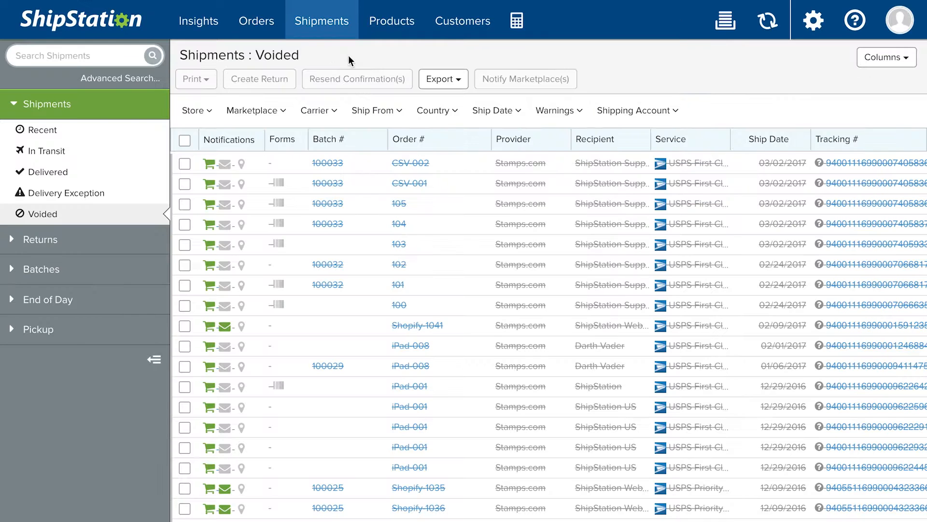
left_click(442, 79)
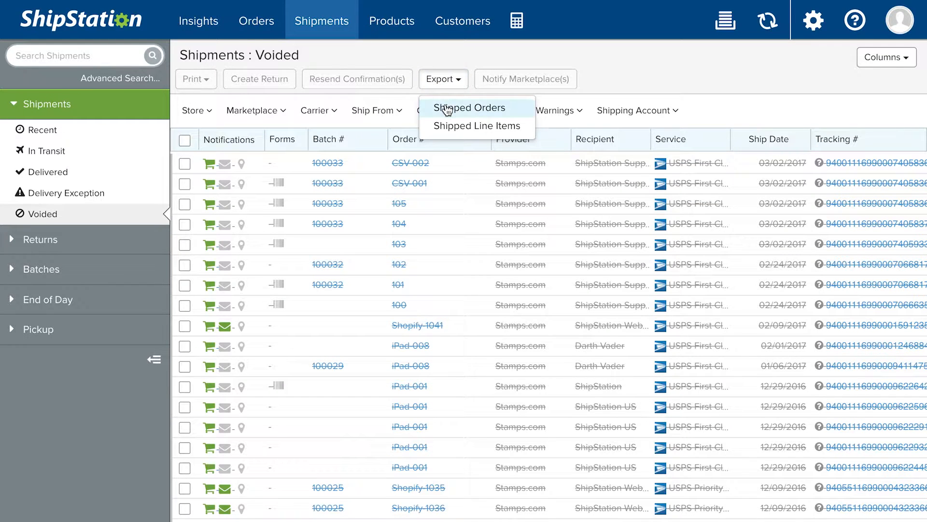
left_click(469, 108)
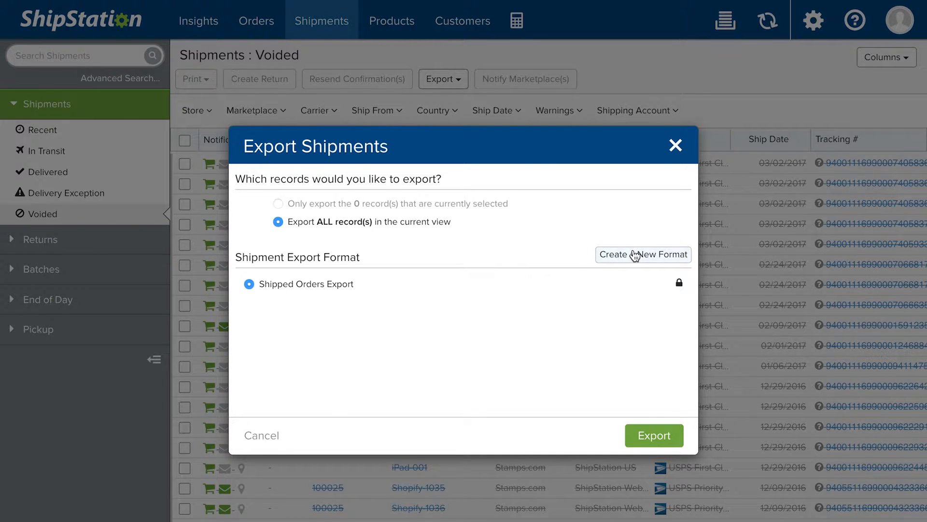
left_click(642, 254)
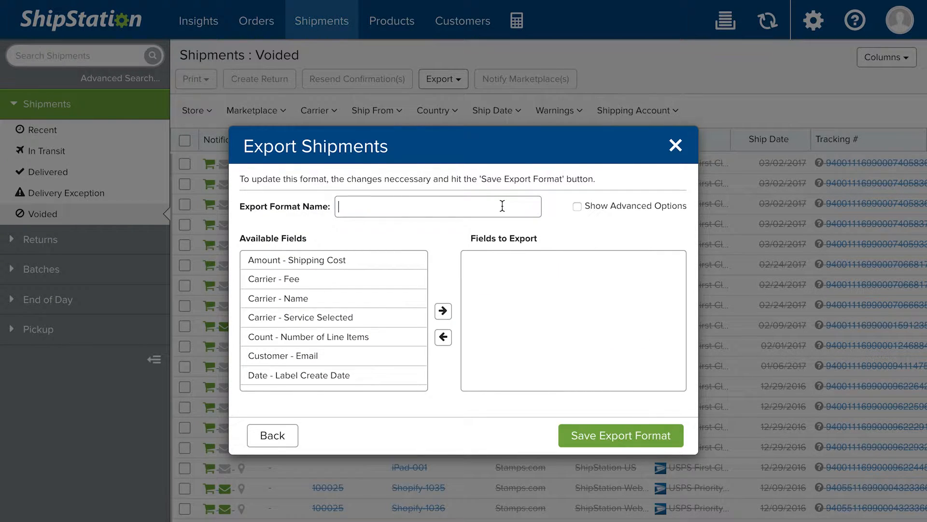
Name the format 'New Format', add Amount - Order Shipping, and export all shipments
type("New Format")
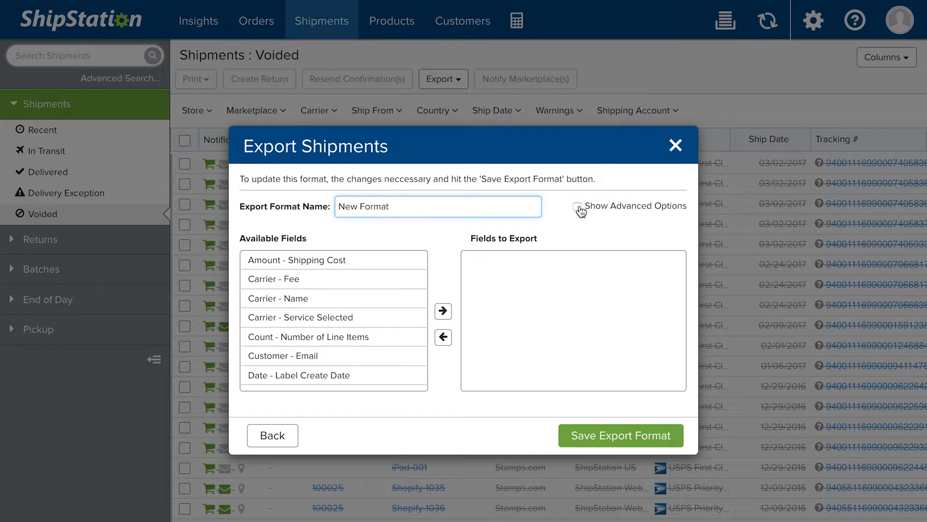
left_click(576, 205)
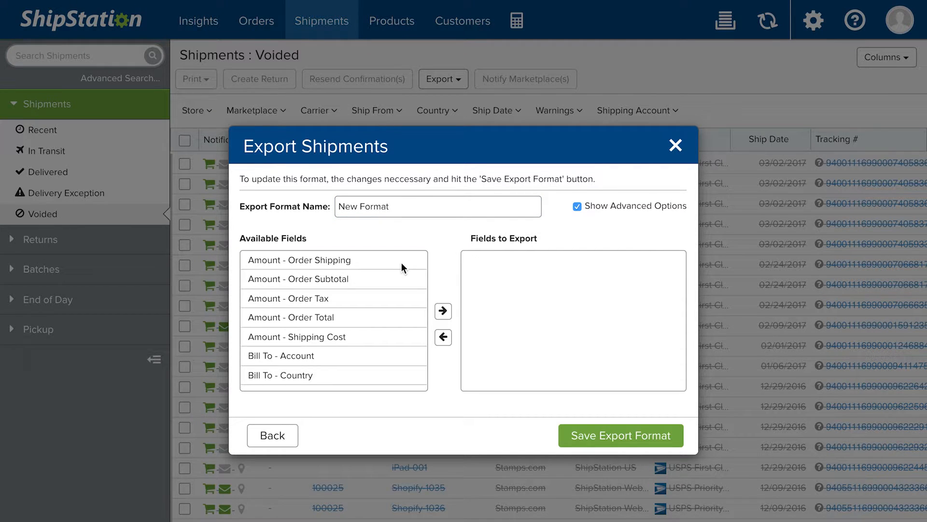
left_click(443, 311)
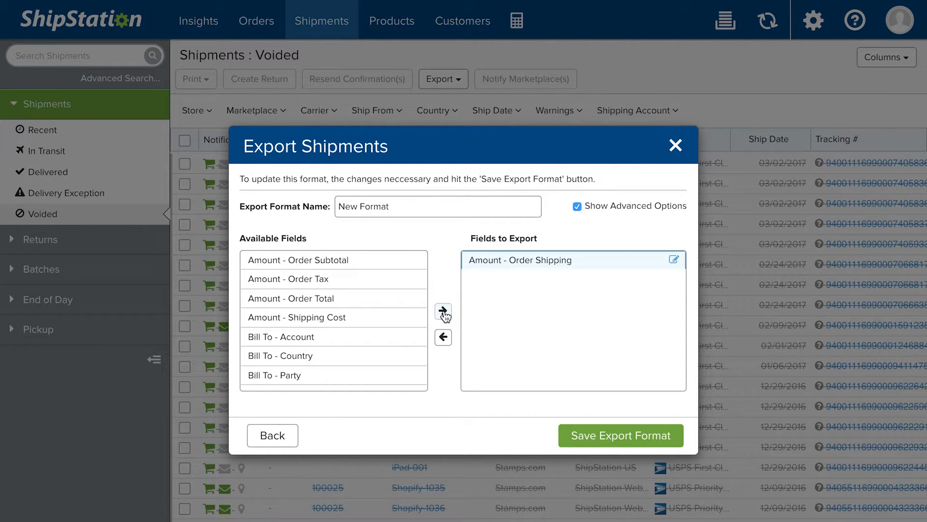
scroll("down", 3)
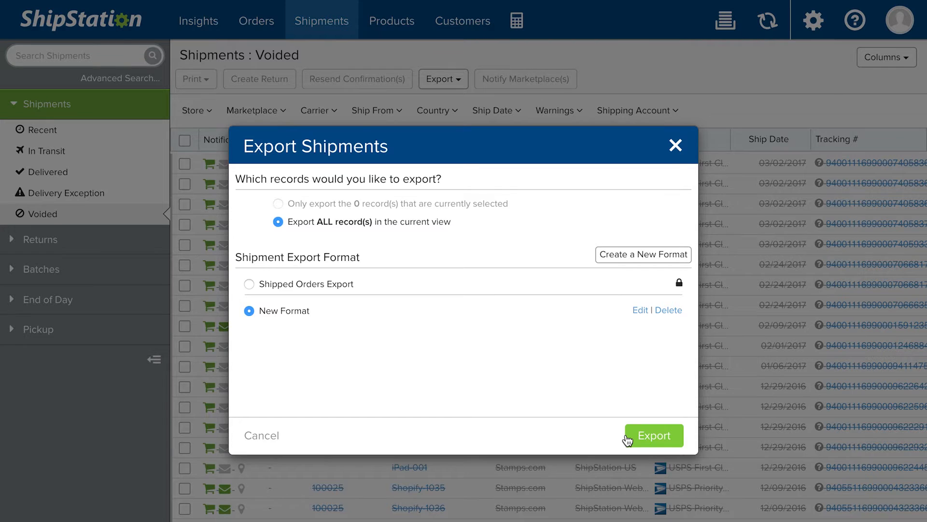
left_click(653, 435)
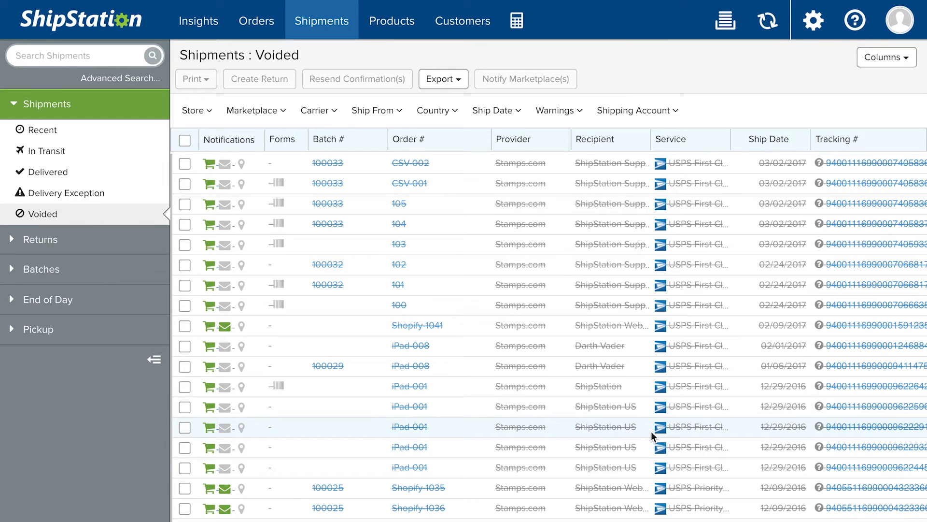